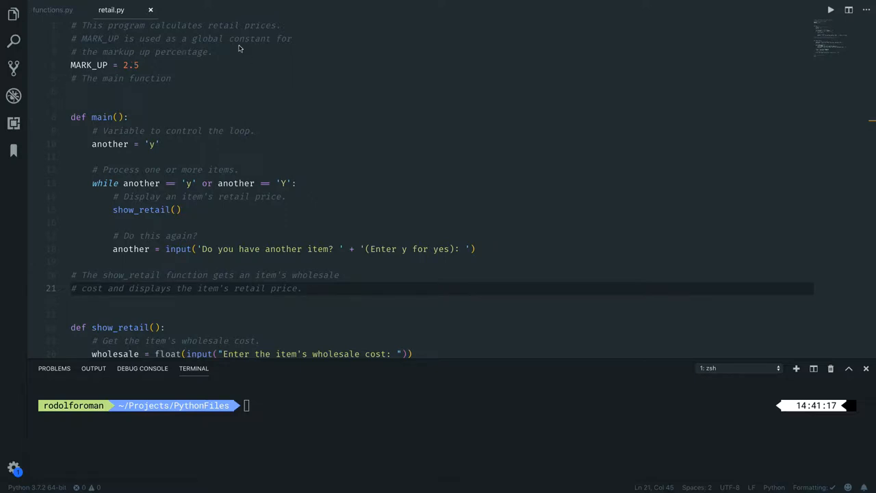
{"action": "mouse_move", "coordinate": [108, 74]}
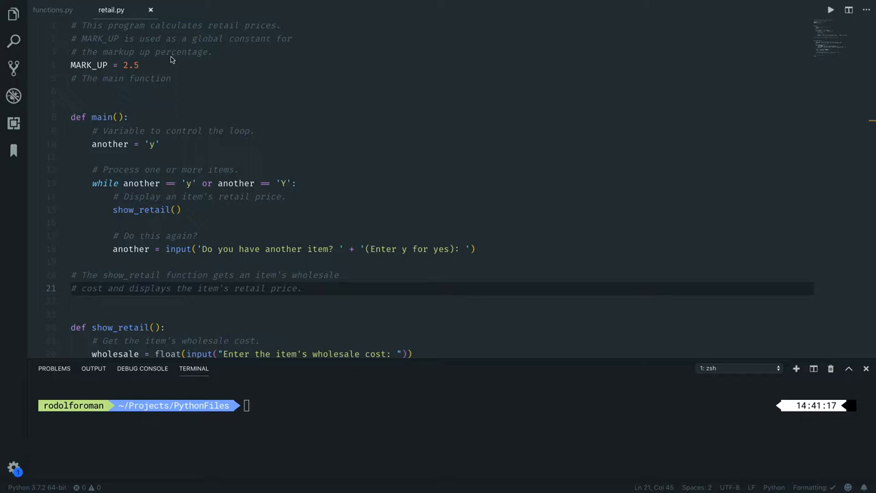
{"action": "mouse_move", "coordinate": [167, 63]}
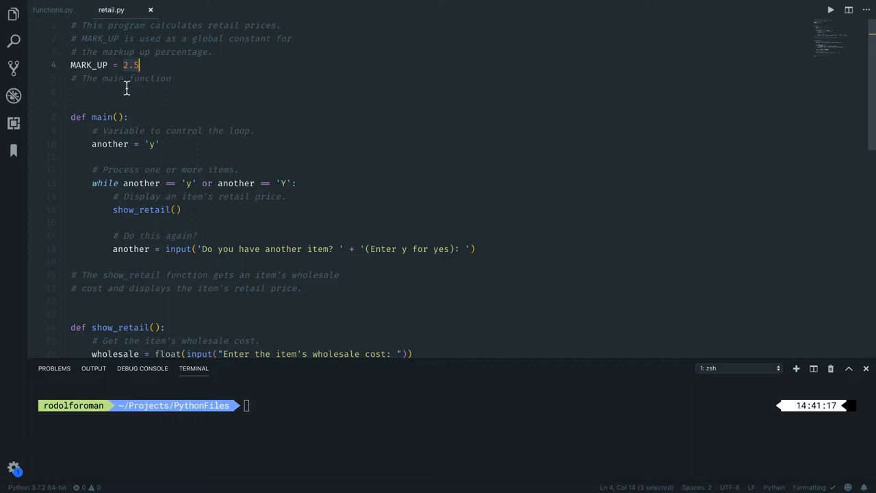
- Scroll through retail.py and select the == operator in the while condition
{"action": "scroll", "scroll_direction": "down", "scroll_amount": 3}
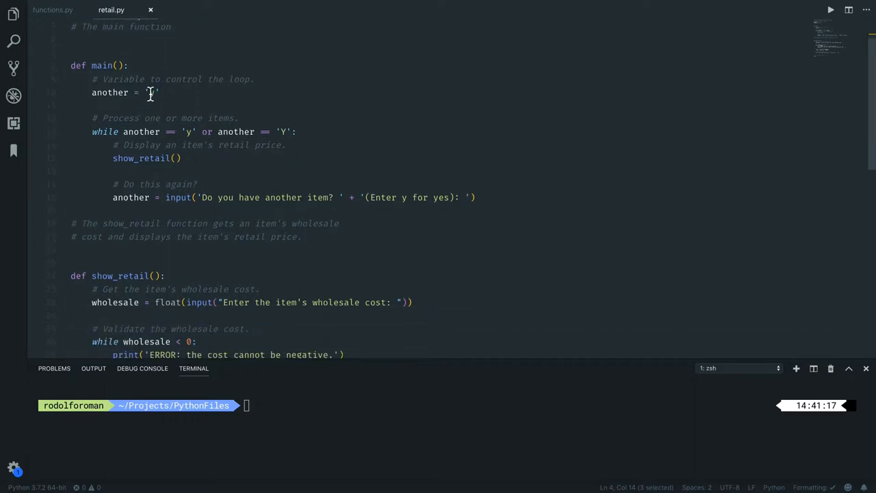
{"action": "mouse_move", "coordinate": [103, 66]}
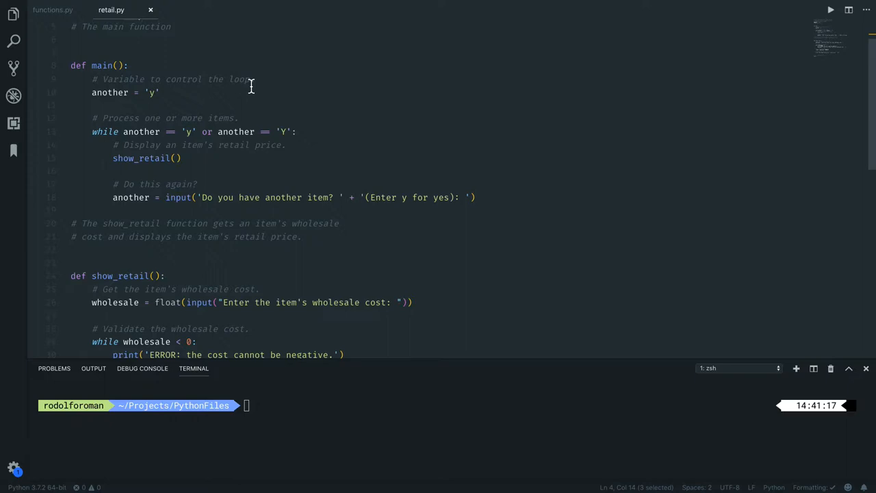
{"action": "mouse_move", "coordinate": [159, 97]}
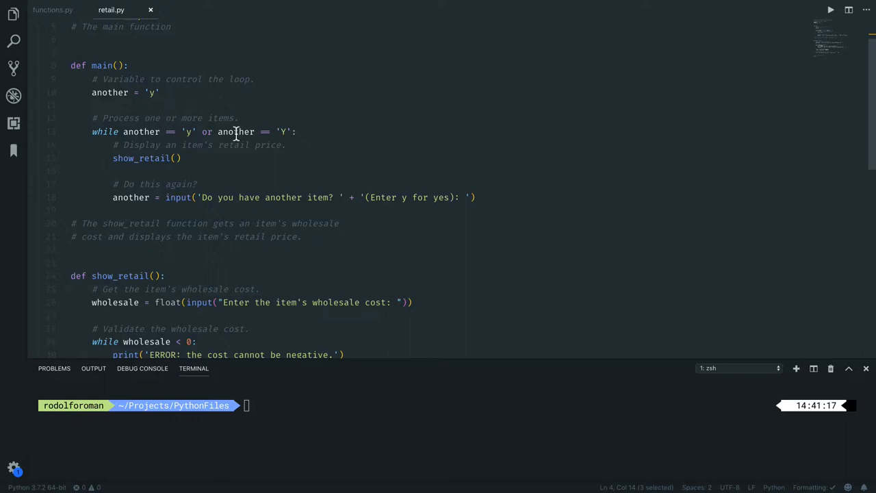
{"action": "mouse_move", "coordinate": [122, 139]}
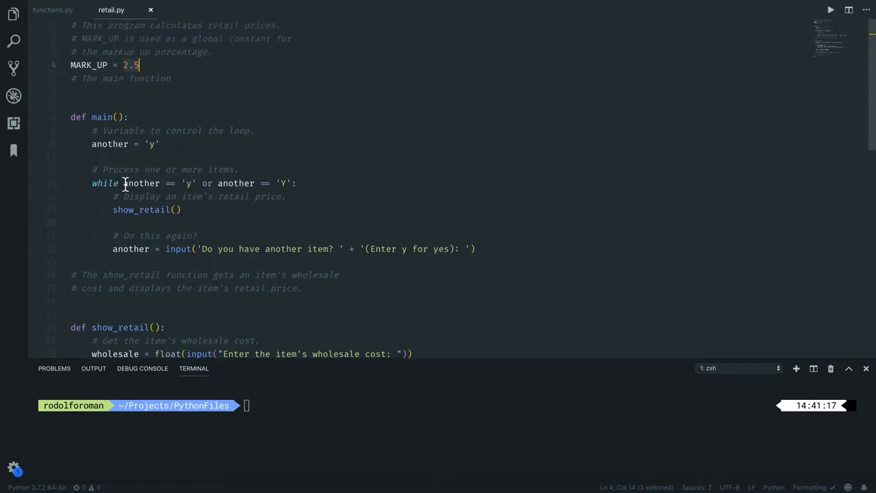
{"action": "scroll", "scroll_direction": "down", "scroll_amount": 3}
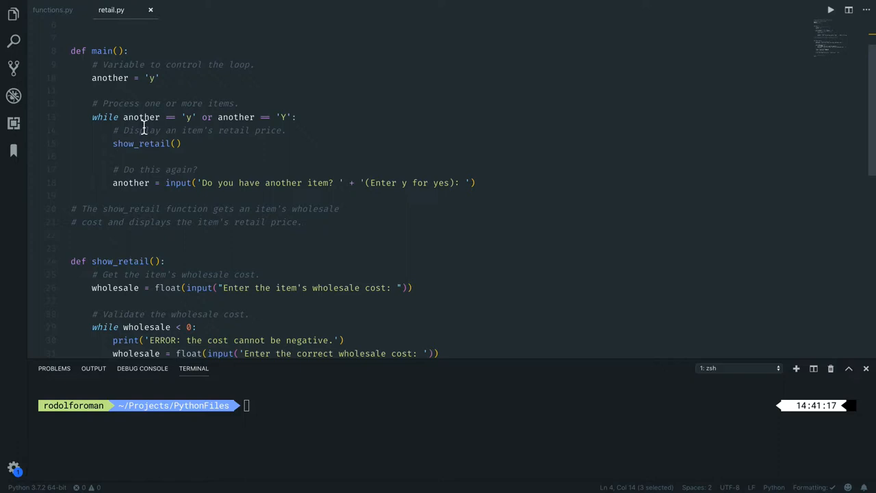
{"action": "mouse_move", "coordinate": [164, 116]}
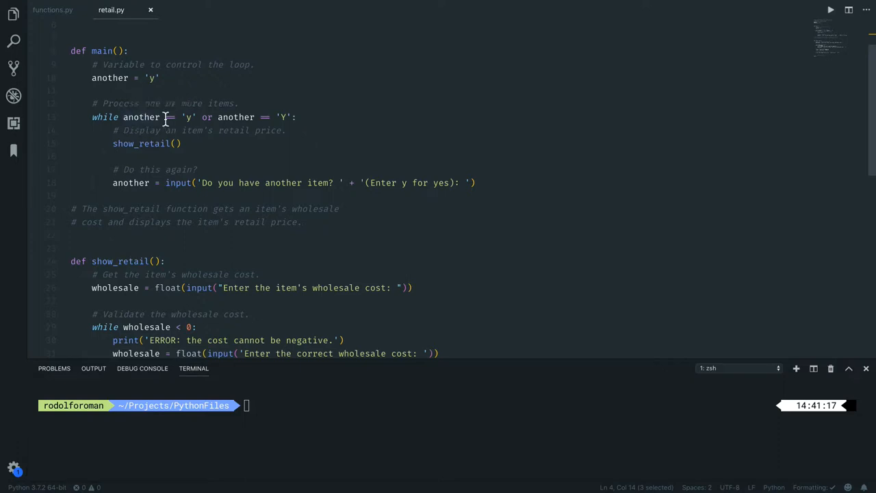
{"action": "mouse_move", "coordinate": [245, 116]}
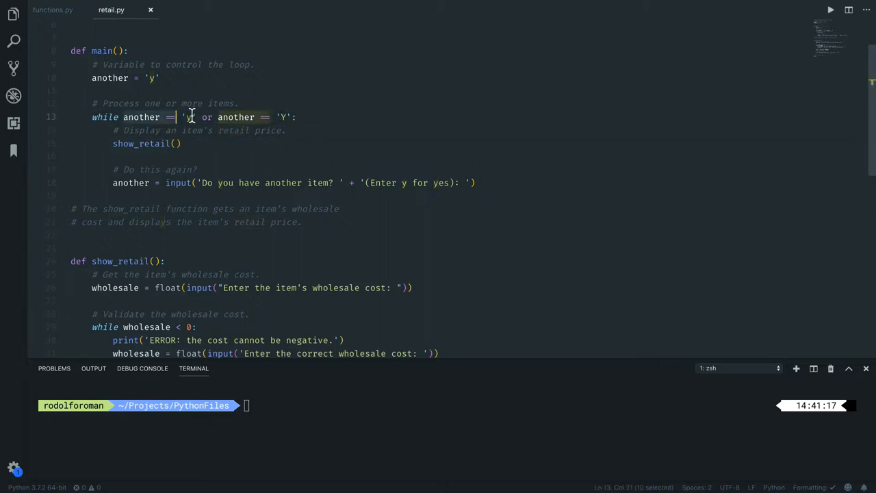
{"action": "left_click_drag", "start_coordinate": [192, 116], "coordinate": [294, 116]}
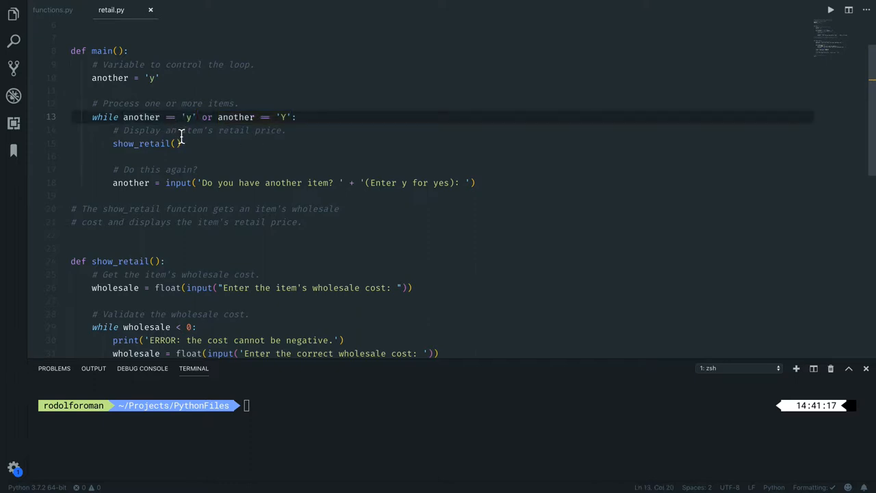
- Enable the Editor: Font Ligatures setting via a 'ligat' settings search
{"action": "left_click", "coordinate": [14, 465]}
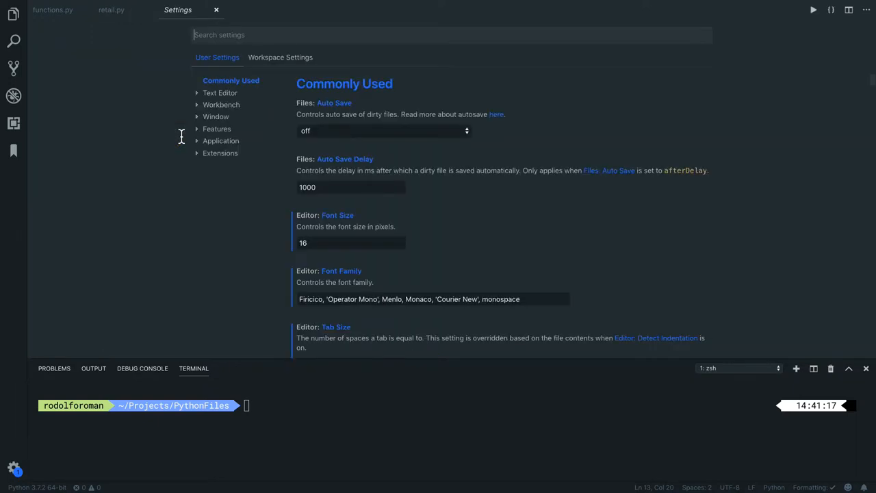
{"action": "type", "text": "ligat"}
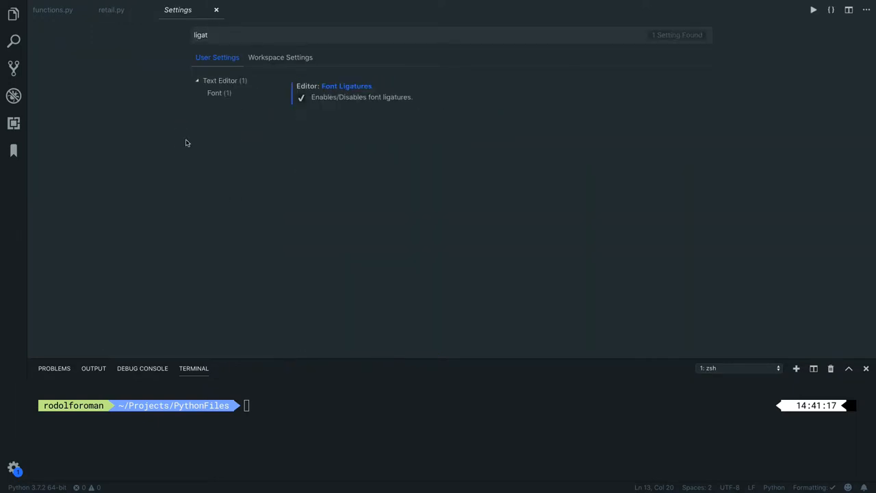
{"action": "left_click", "coordinate": [301, 96]}
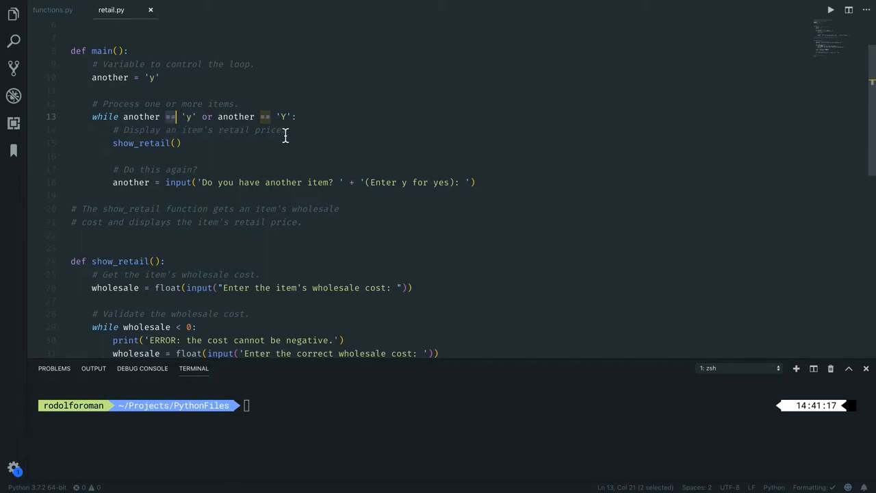
{"action": "scroll", "scroll_direction": "down", "scroll_amount": 3}
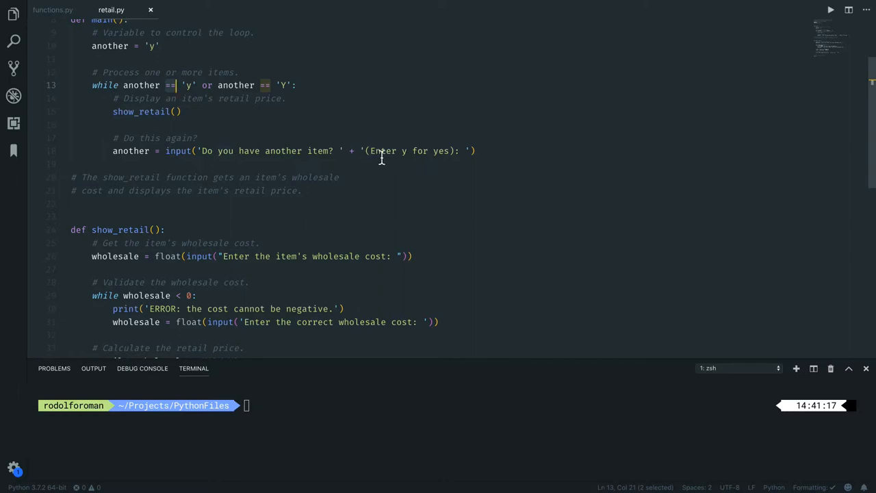
{"action": "mouse_move", "coordinate": [404, 151]}
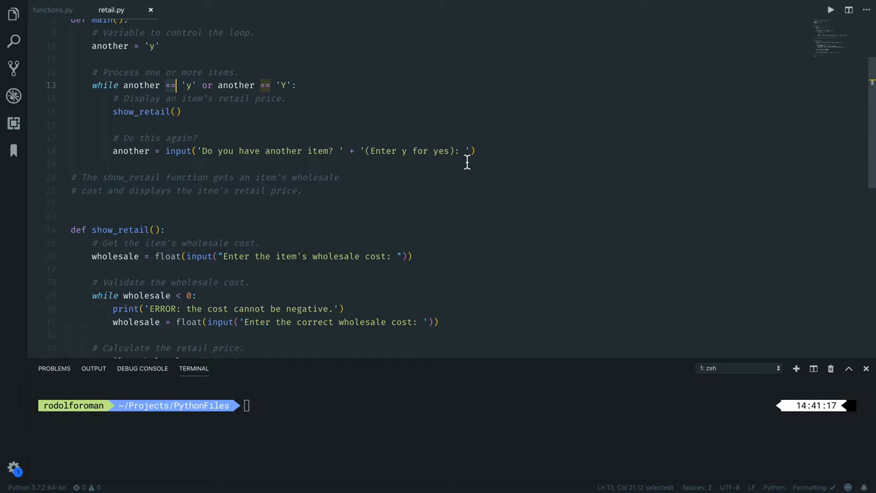
{"action": "mouse_move", "coordinate": [156, 150]}
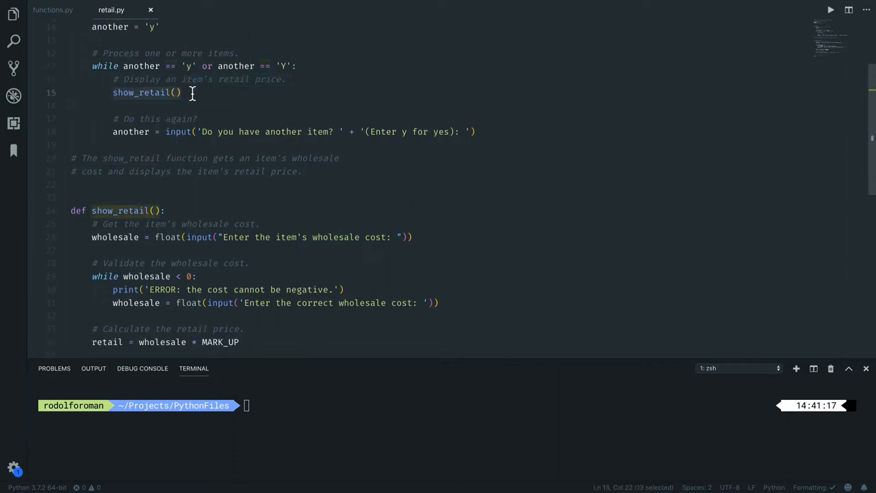
{"action": "scroll", "scroll_direction": "down", "scroll_amount": 3}
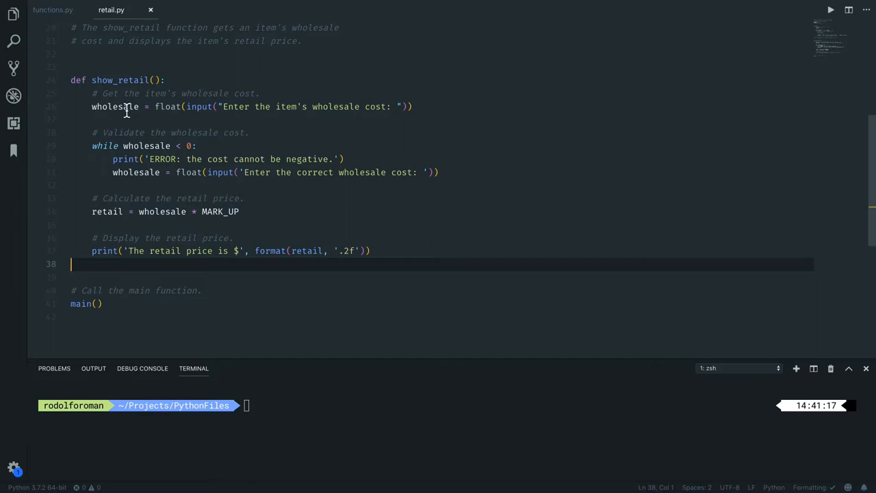
- Highlight the wholesale variable's uses and review show_retail's validation loop, markup and print statement
{"action": "double_click", "coordinate": [115, 107]}
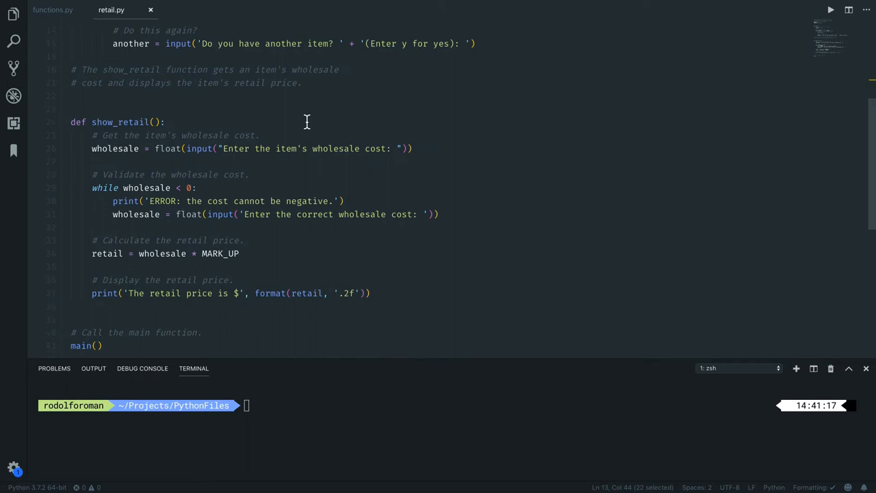
{"action": "scroll", "scroll_direction": "down", "scroll_amount": 3}
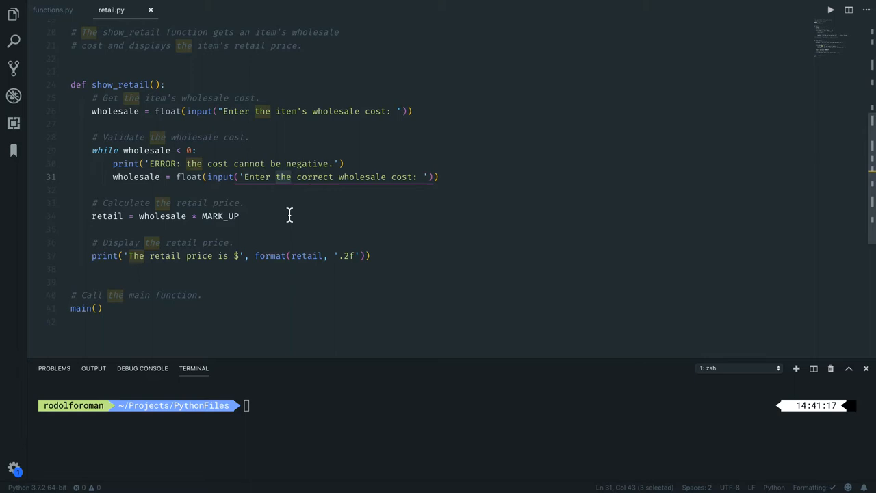
{"action": "left_click", "coordinate": [192, 149]}
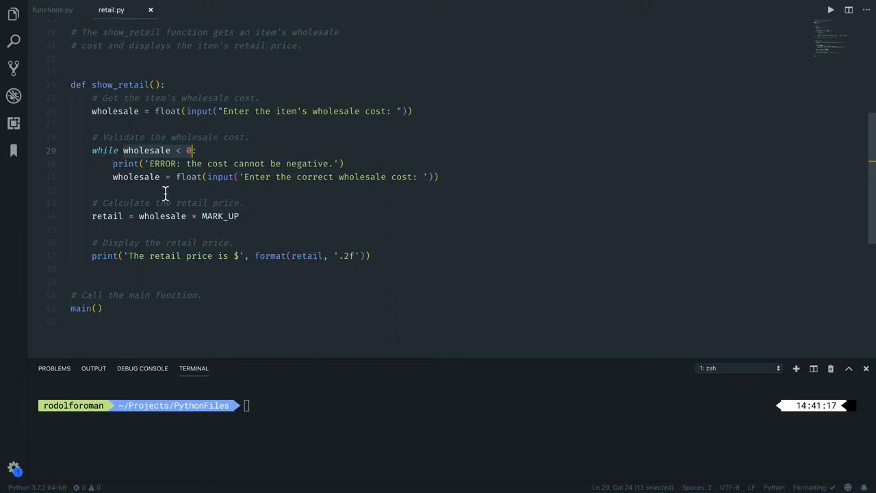
{"action": "scroll", "scroll_direction": "up", "scroll_amount": 3}
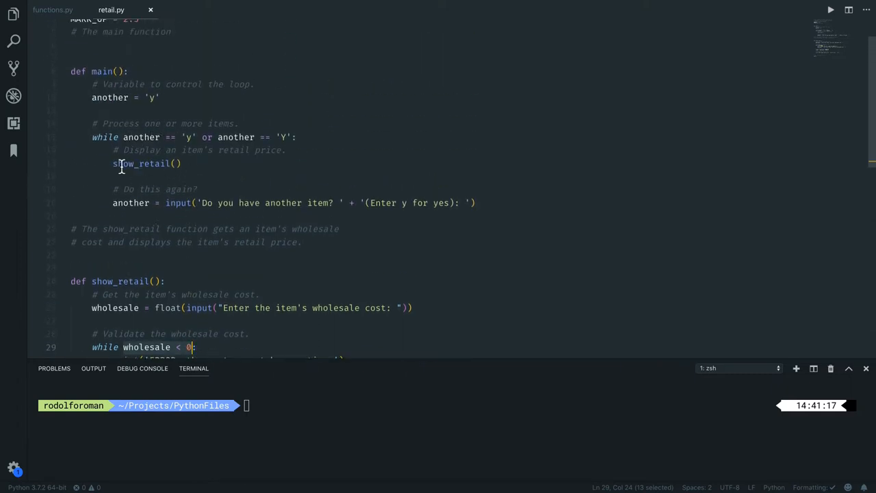
{"action": "scroll", "scroll_direction": "down", "scroll_amount": 3}
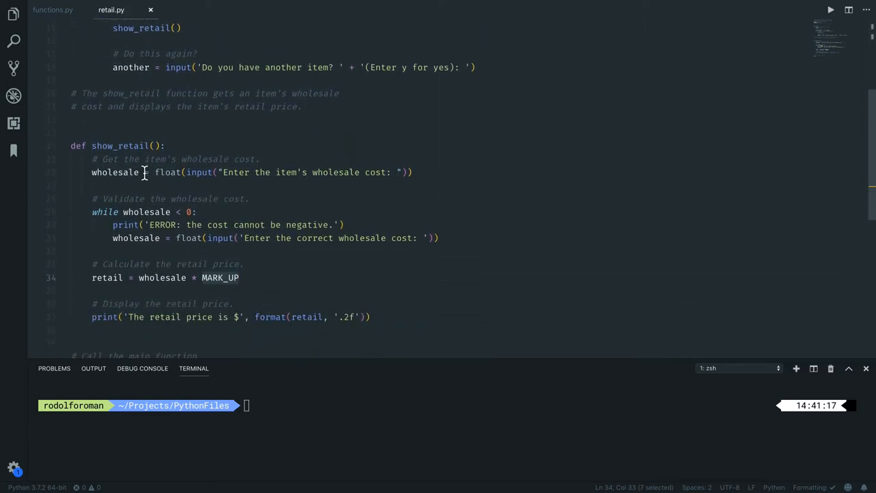
{"action": "scroll", "scroll_direction": "down", "scroll_amount": 3}
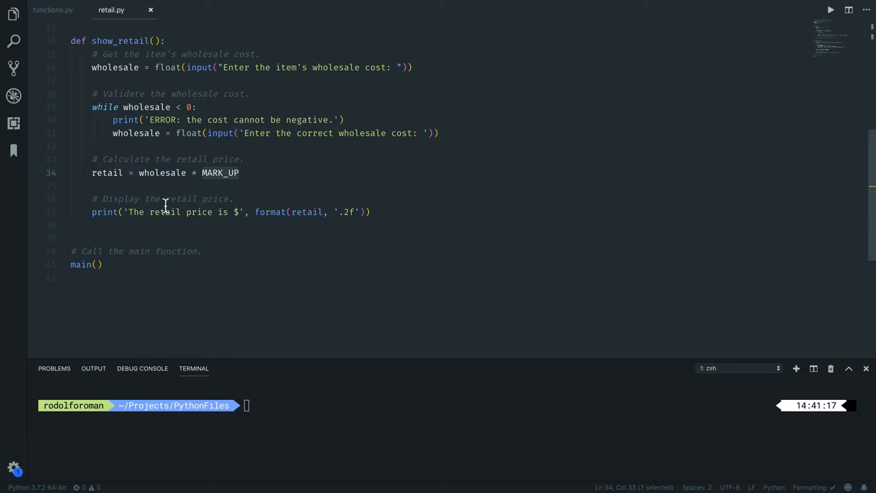
{"action": "mouse_move", "coordinate": [281, 222]}
{"action": "type", "text": "python3 retail.py"}
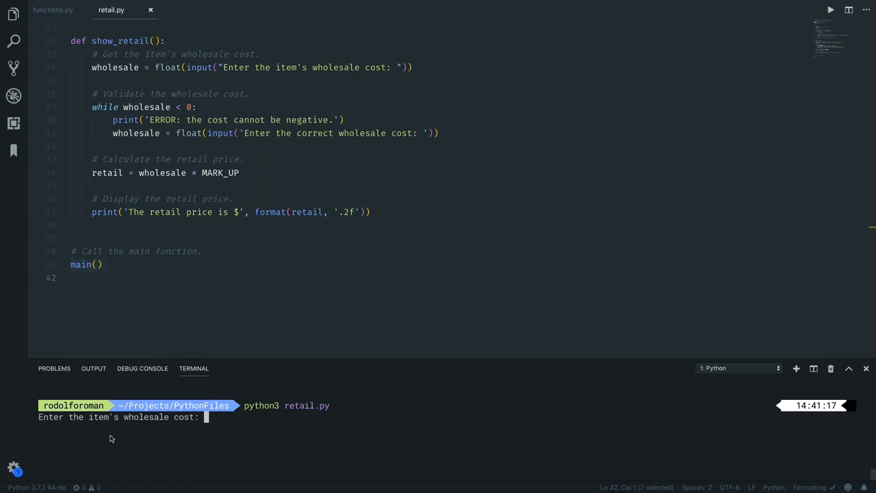
- Price two items at wholesale cost 5 ($12.50), answering y and Y to continue
{"action": "type", "text": "5"}
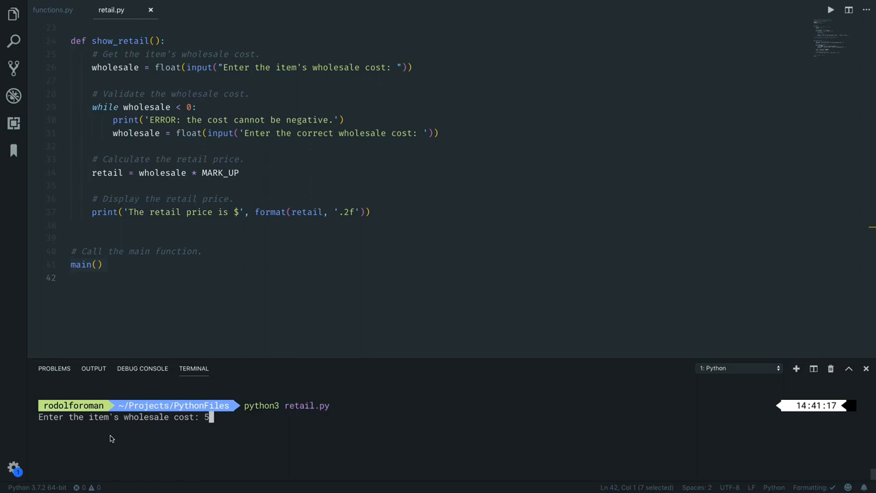
{"action": "key", "text": "Enter"}
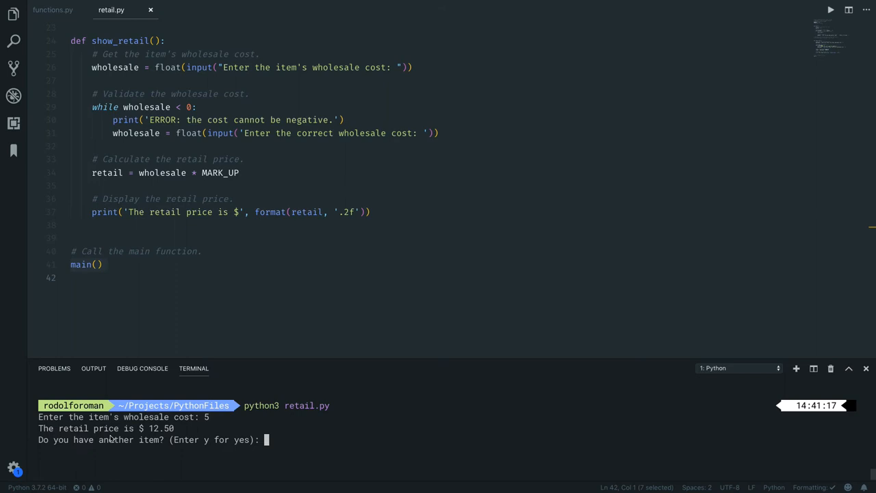
{"action": "type", "text": "y"}
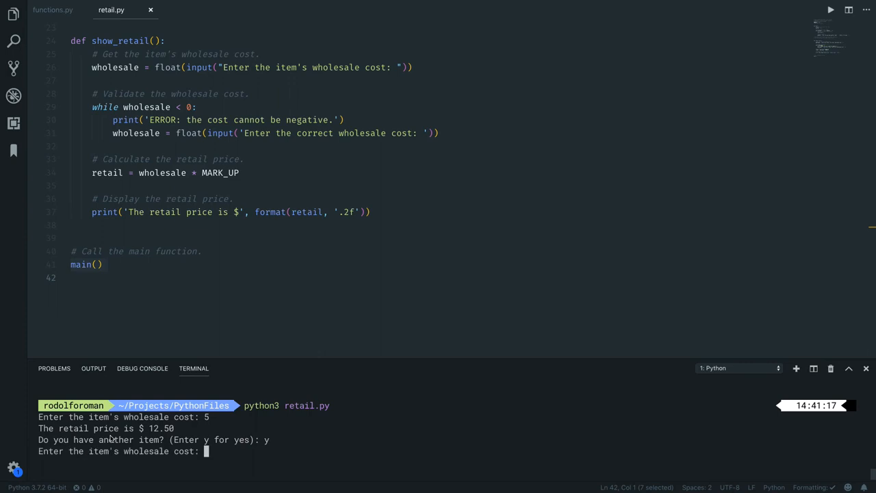
{"action": "type", "text": "5"}
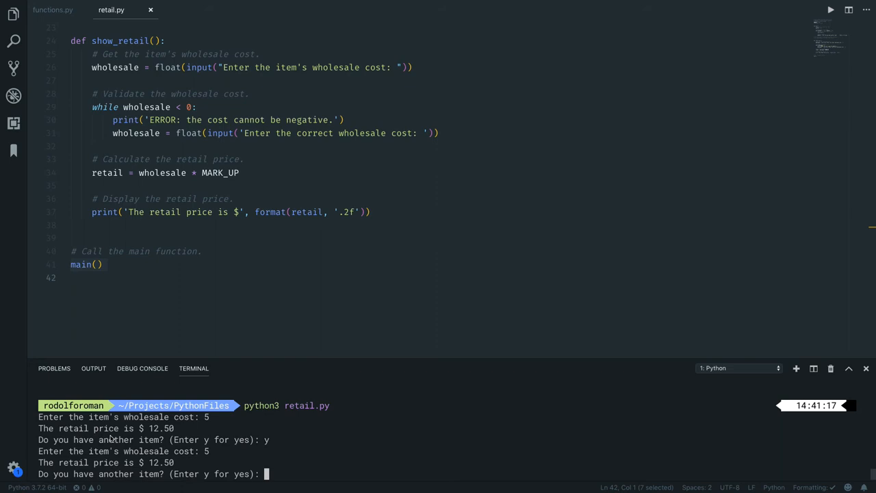
{"action": "type", "text": "Y"}
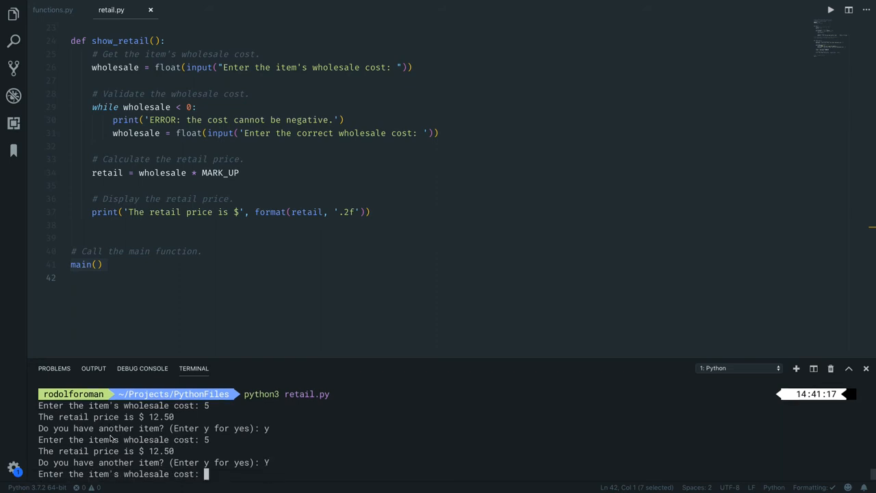
- Enter -1 and -10 to trigger negative-cost errors, price 10 at $25.00, then answer n to quit
{"action": "type", "text": "-1"}
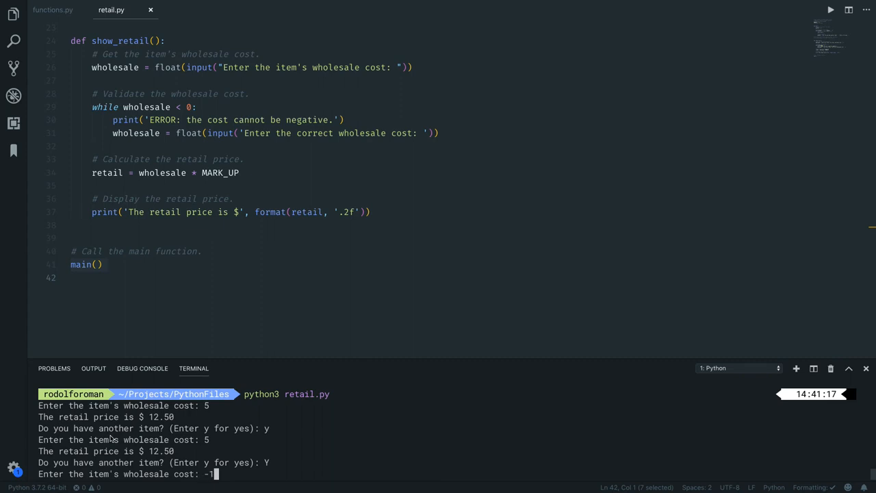
{"action": "key", "text": "Enter"}
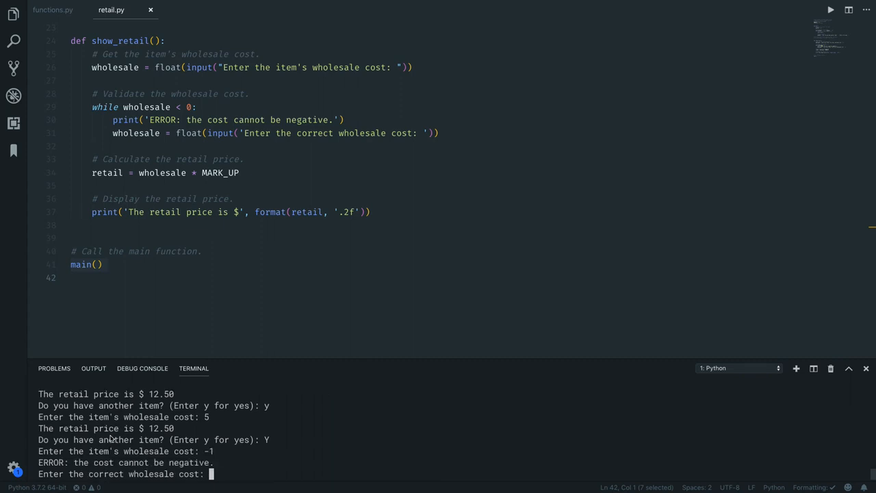
{"action": "type", "text": "-"}
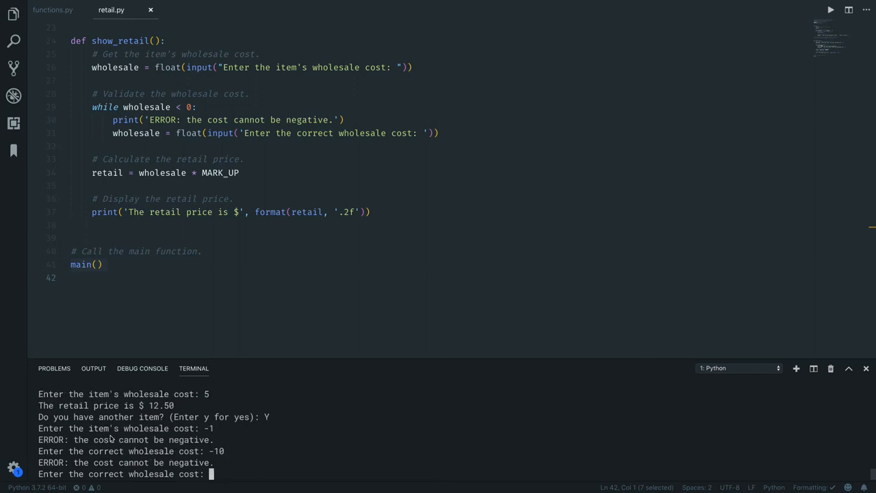
{"action": "type", "text": "10"}
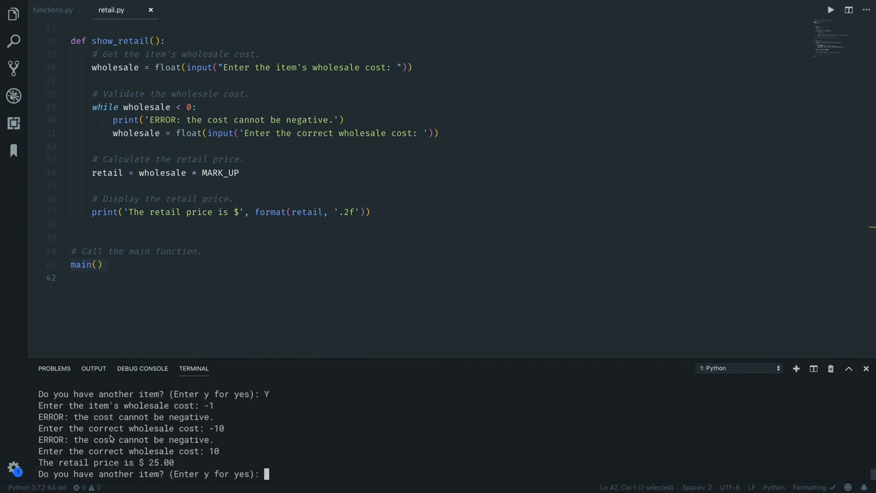
{"action": "type", "text": "n"}
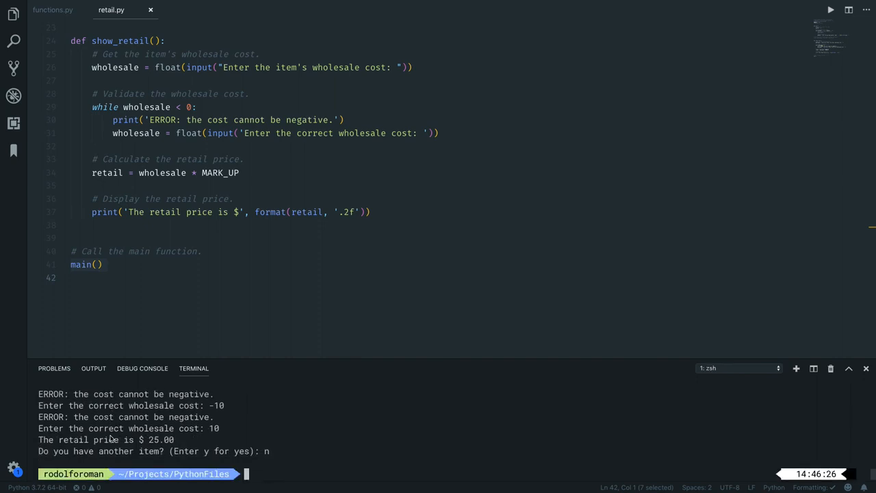